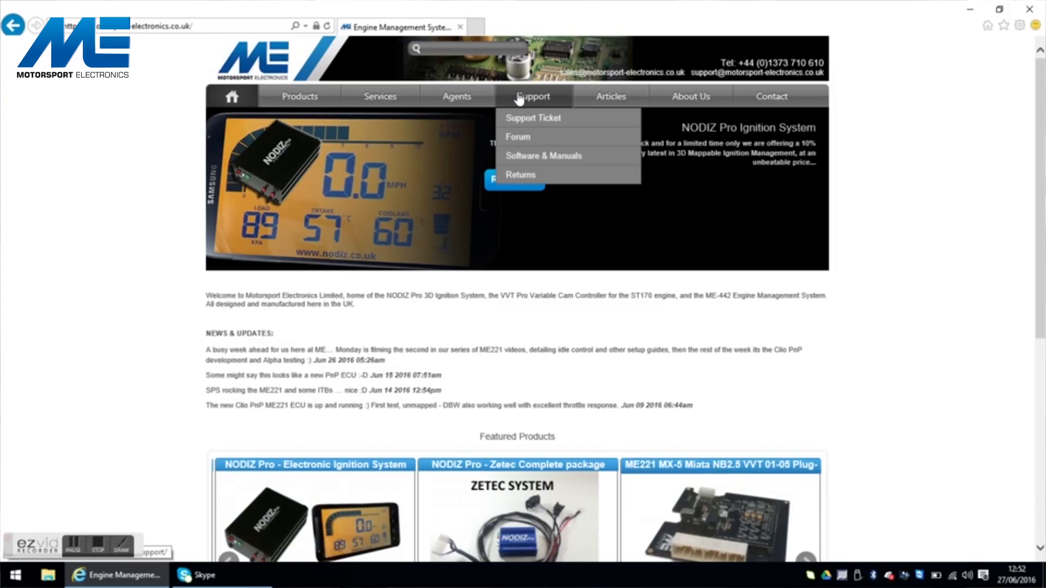
Step: Go to the Software & Manuals page listing MEITE downloads and ME221 firmware
{"action": "left_click", "coordinate": [543, 156]}
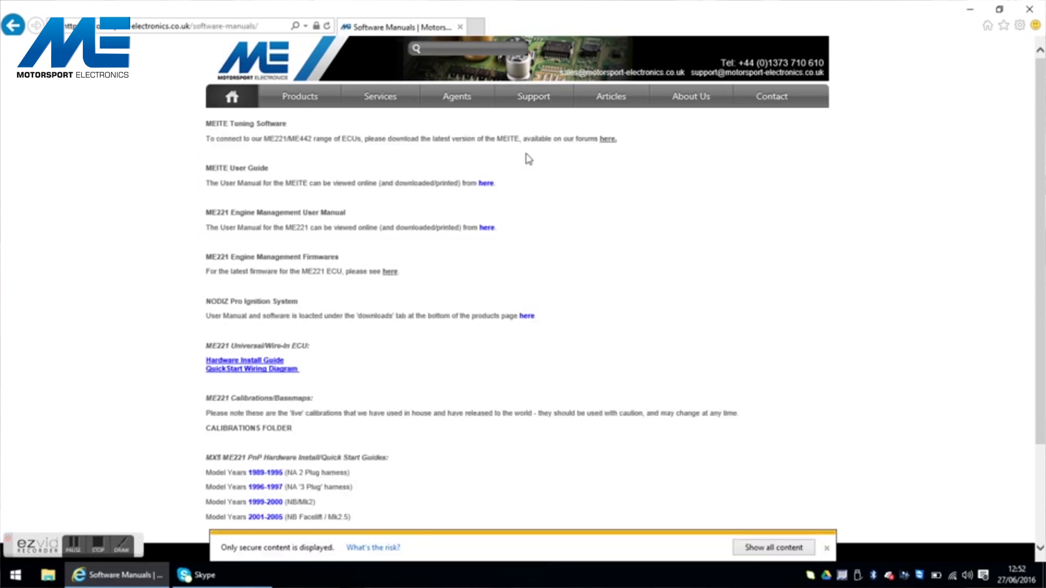
{"action": "mouse_move", "coordinate": [278, 176]}
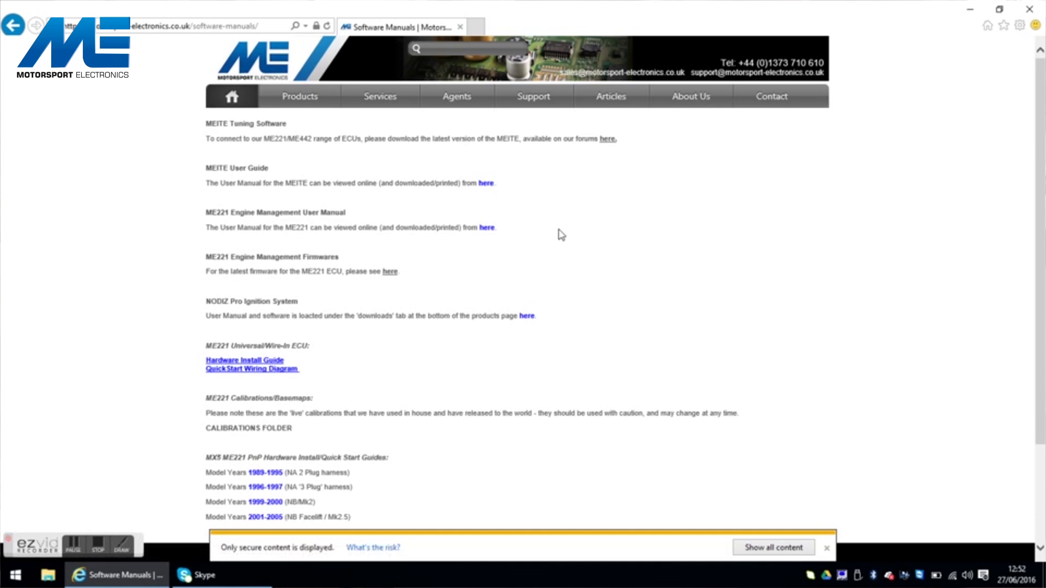
{"action": "mouse_move", "coordinate": [292, 415]}
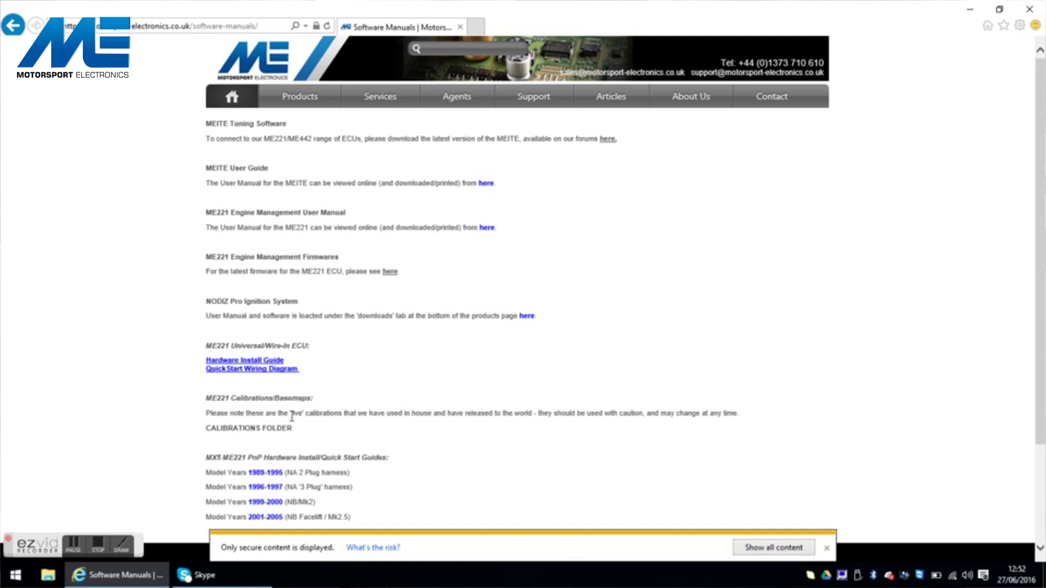
Step: Browse ReleaseCalibs > PNP_MX5 > OEM Maps and view the MX5_8995_1.6 .mecal file
{"action": "left_click", "coordinate": [251, 427]}
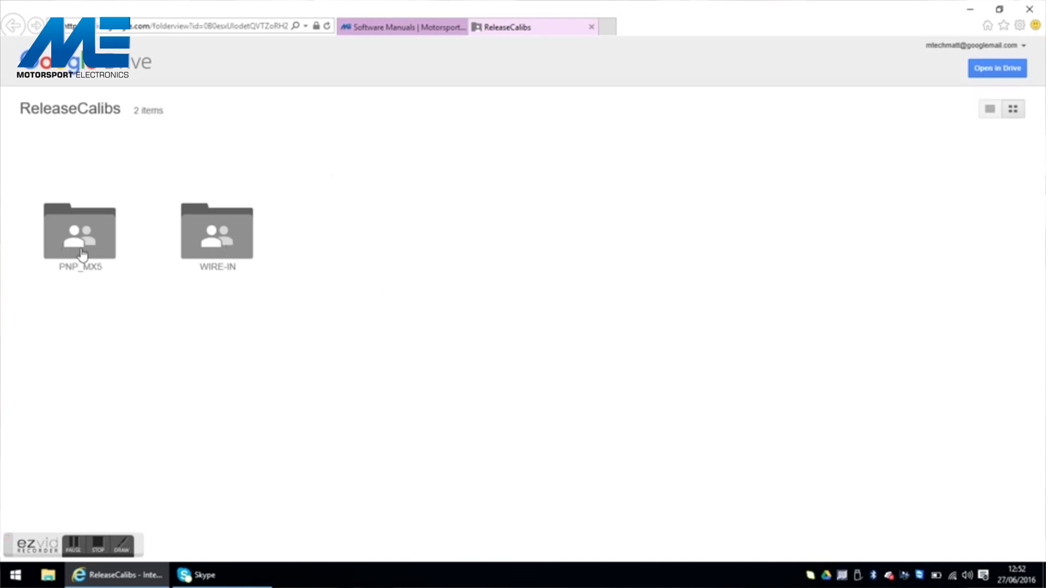
{"action": "double_click", "coordinate": [79, 231]}
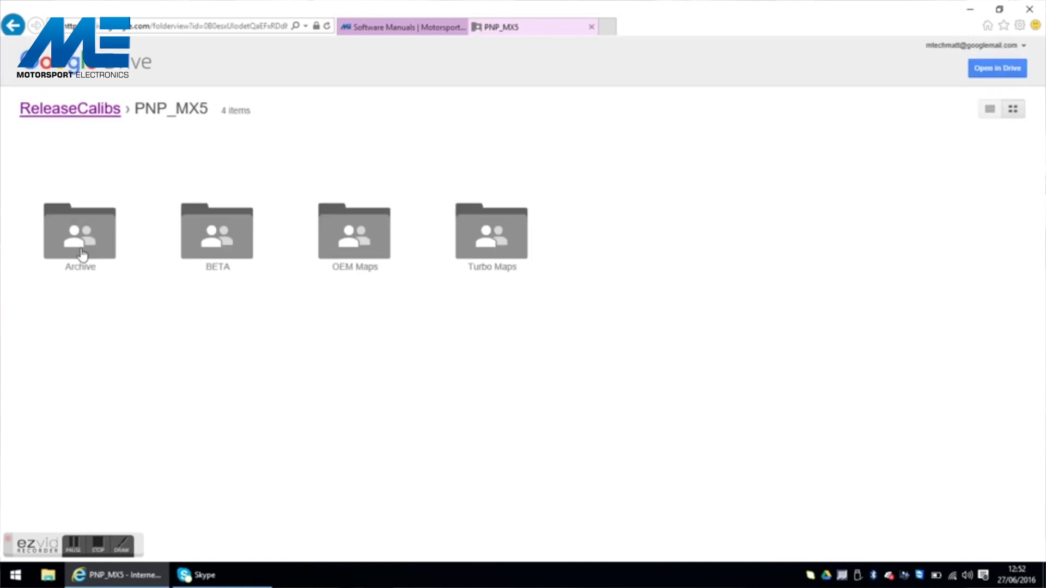
{"action": "mouse_move", "coordinate": [399, 221]}
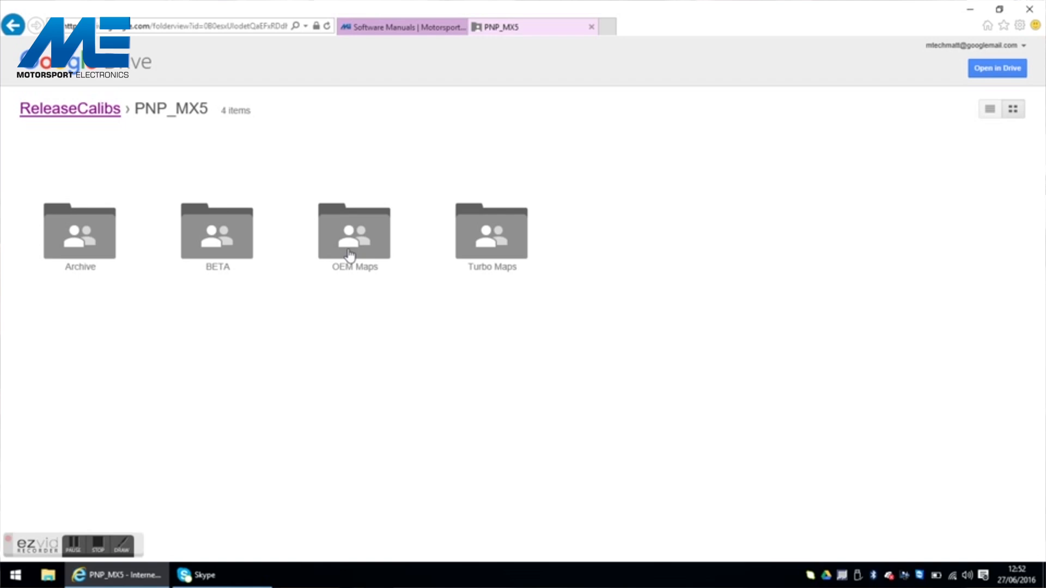
{"action": "double_click", "coordinate": [354, 231]}
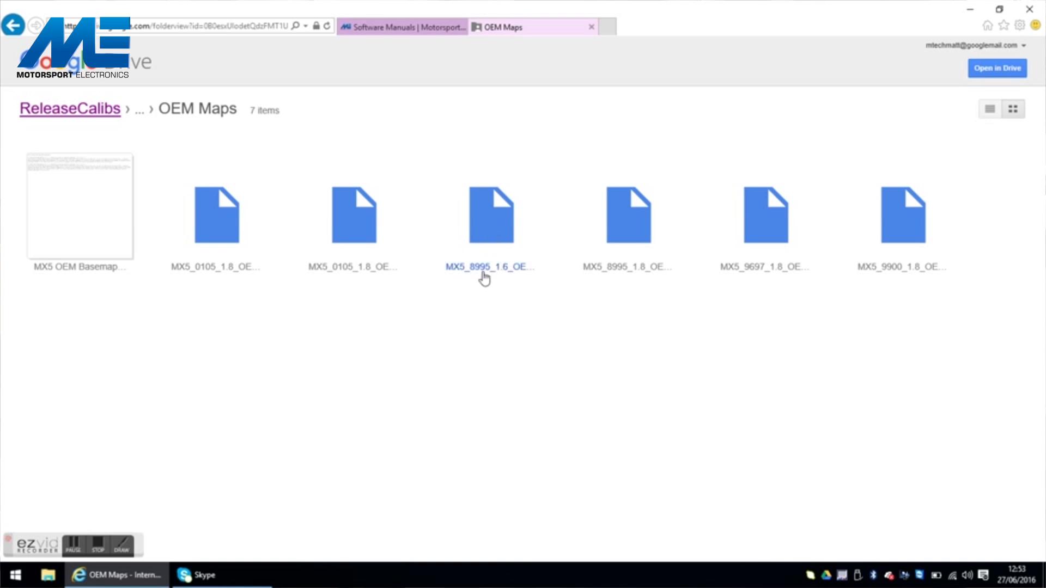
{"action": "left_click", "coordinate": [490, 214]}
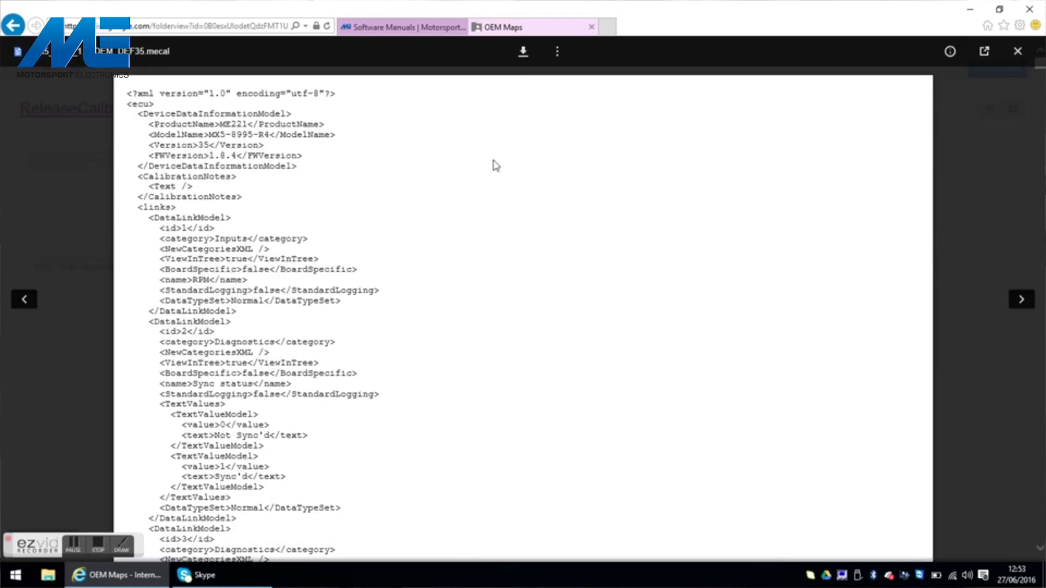
{"action": "mouse_move", "coordinate": [524, 52]}
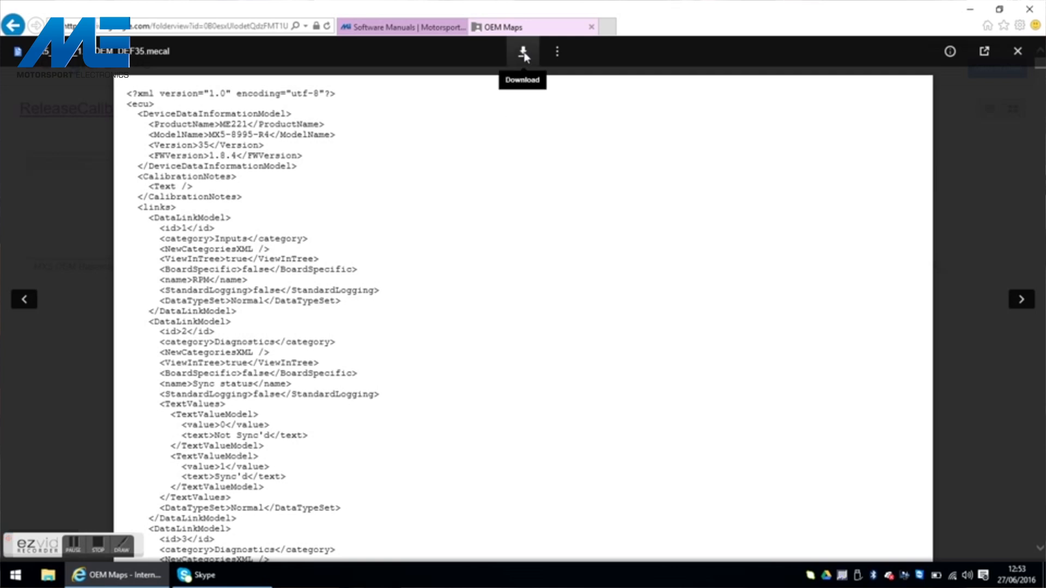
Step: Download the MX5 1.6 OEM calibration file and save it to the Desktop
{"action": "left_click", "coordinate": [523, 51]}
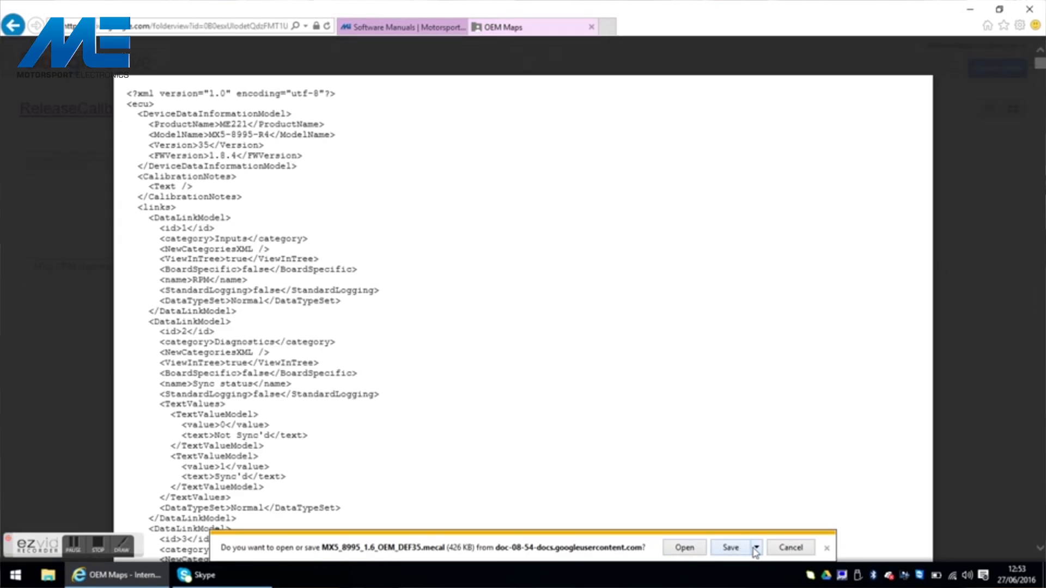
{"action": "left_click", "coordinate": [755, 547]}
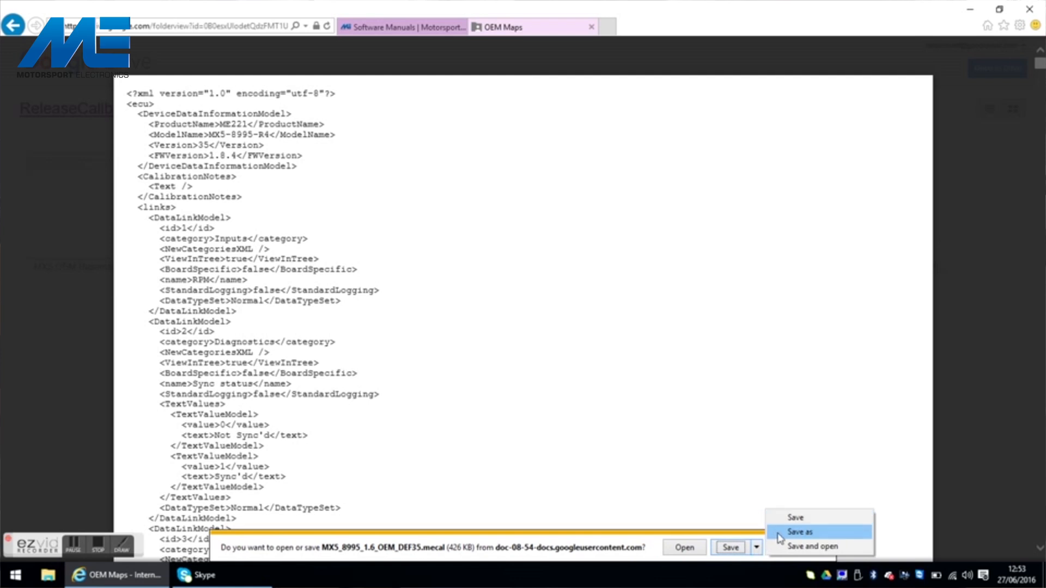
{"action": "left_click", "coordinate": [799, 532]}
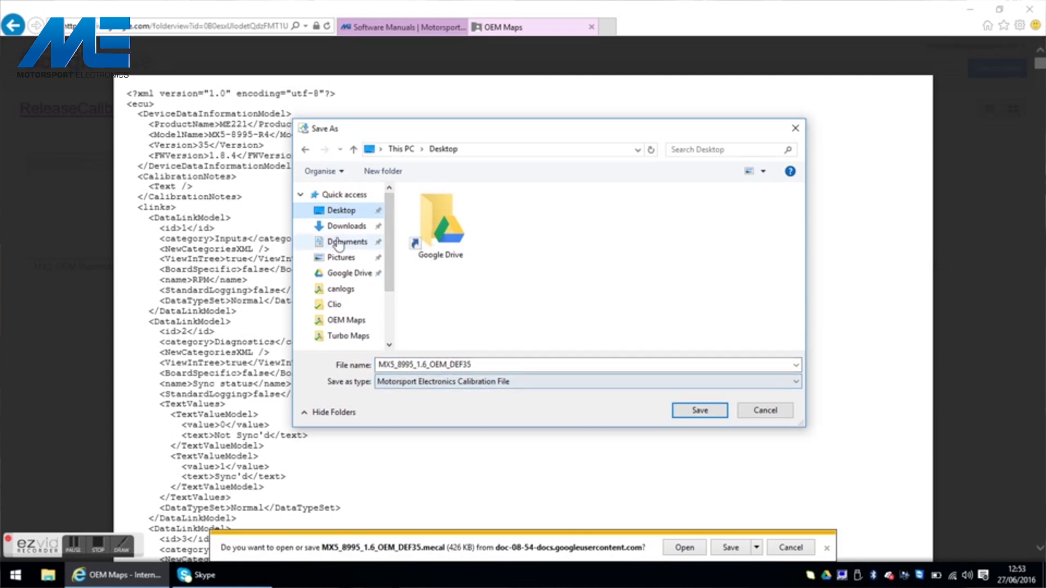
{"action": "left_click", "coordinate": [699, 411]}
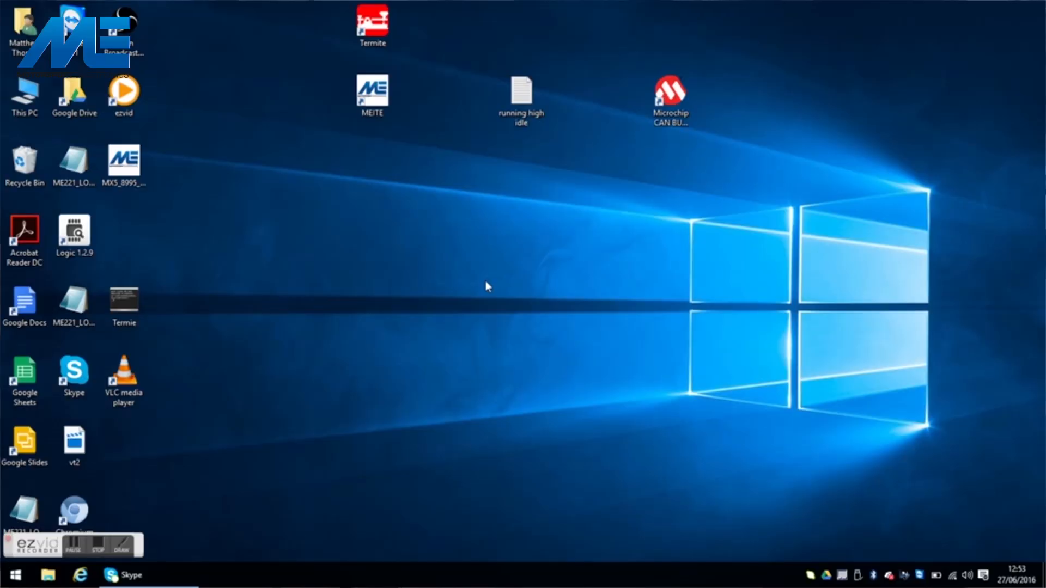
Step: Launch MEITE from its desktop shortcut so it connects to the ECU
{"action": "left_click", "coordinate": [371, 96]}
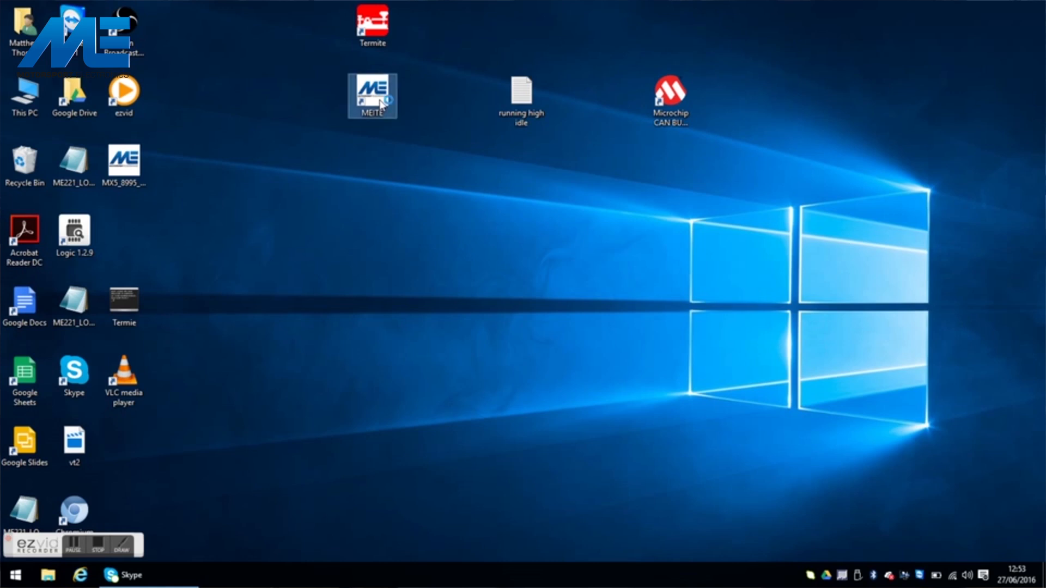
{"action": "double_click", "coordinate": [371, 96]}
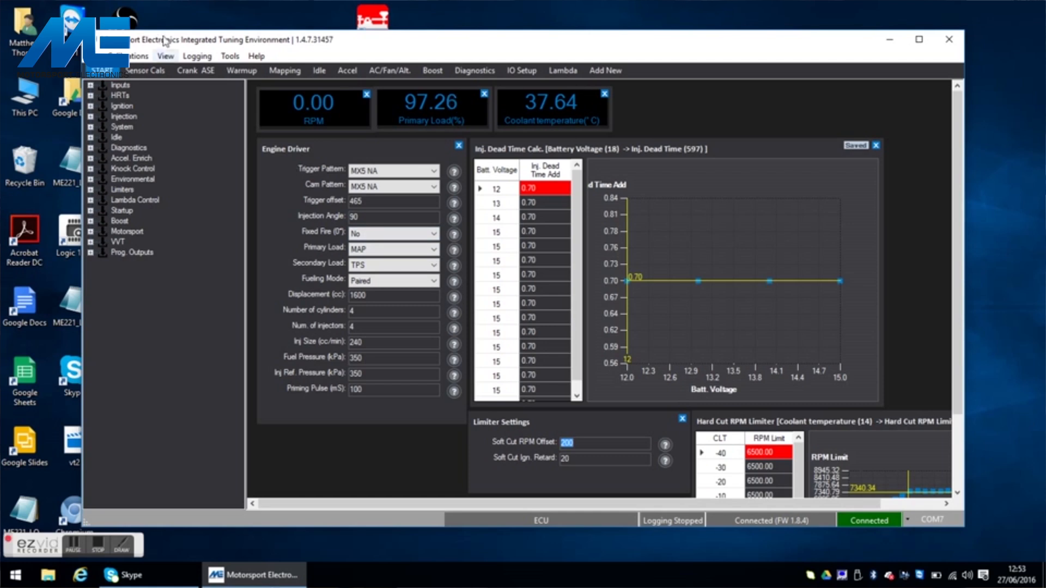
Step: Load the MX5 1.6 OEM .mecal from the Desktop and send it to the ECU, overwriting its data
{"action": "left_click", "coordinate": [919, 39]}
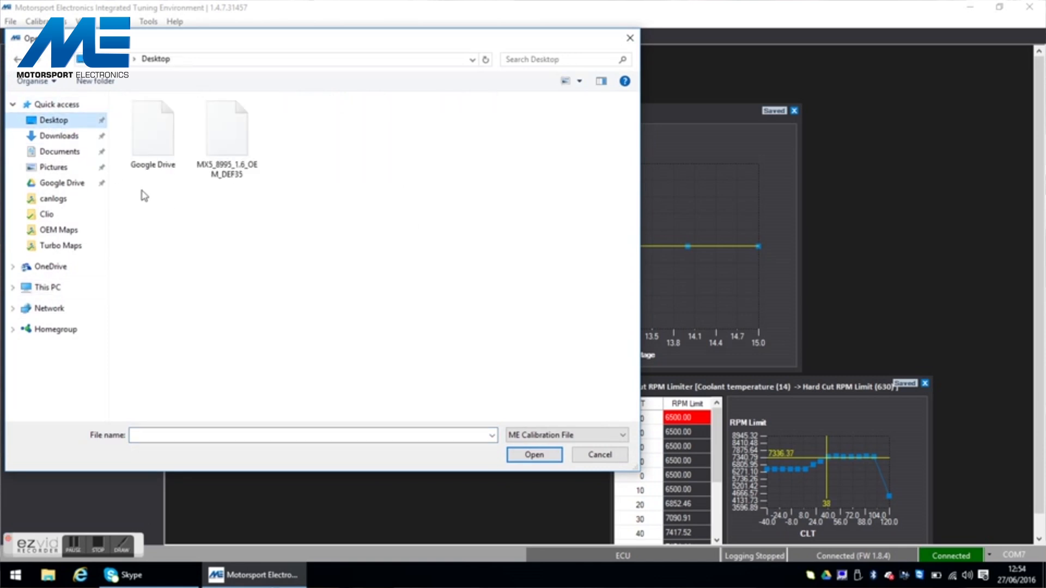
{"action": "left_click", "coordinate": [227, 127]}
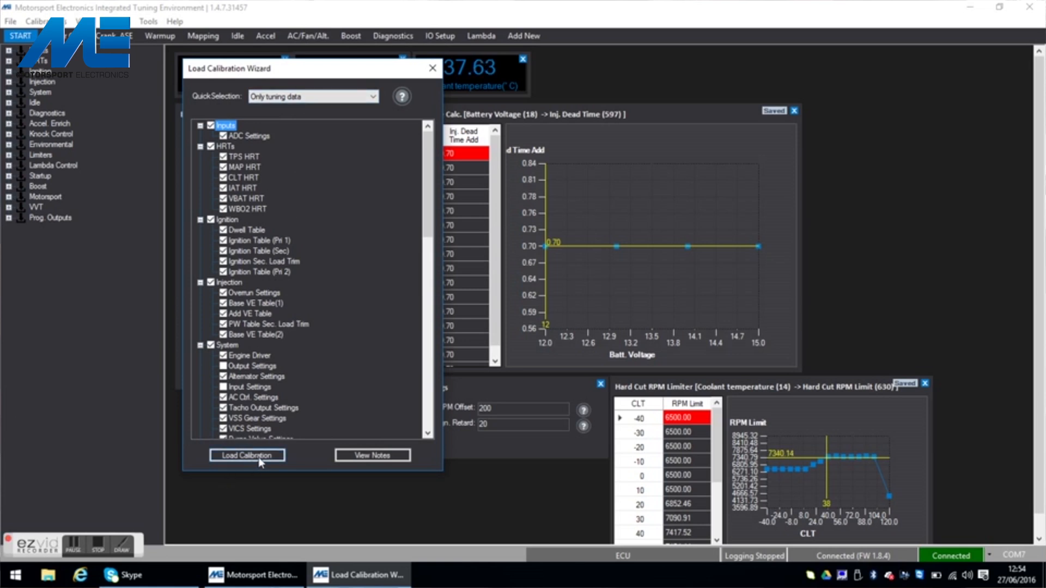
{"action": "left_click", "coordinate": [247, 456]}
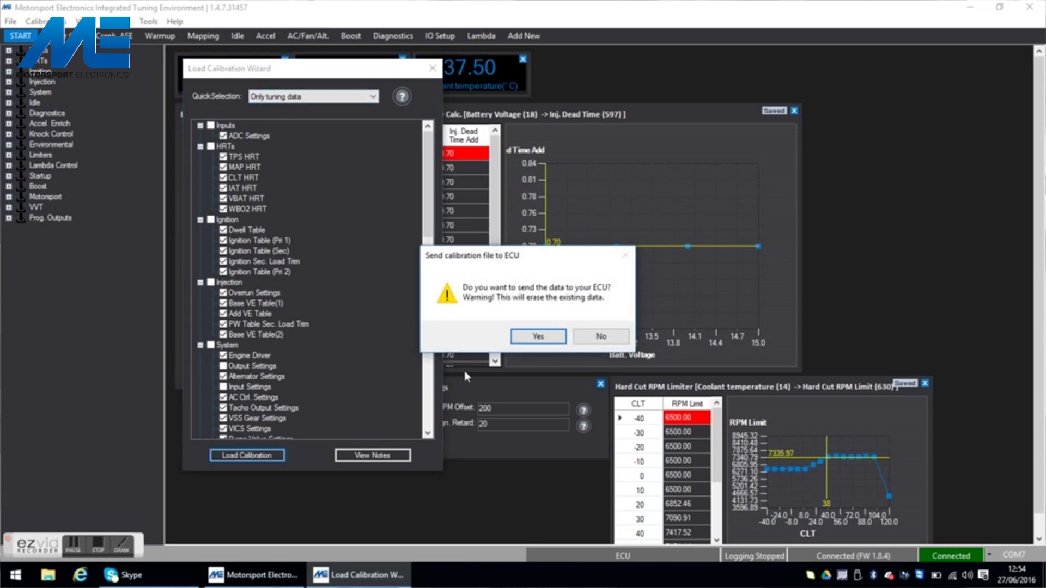
{"action": "left_click", "coordinate": [536, 336]}
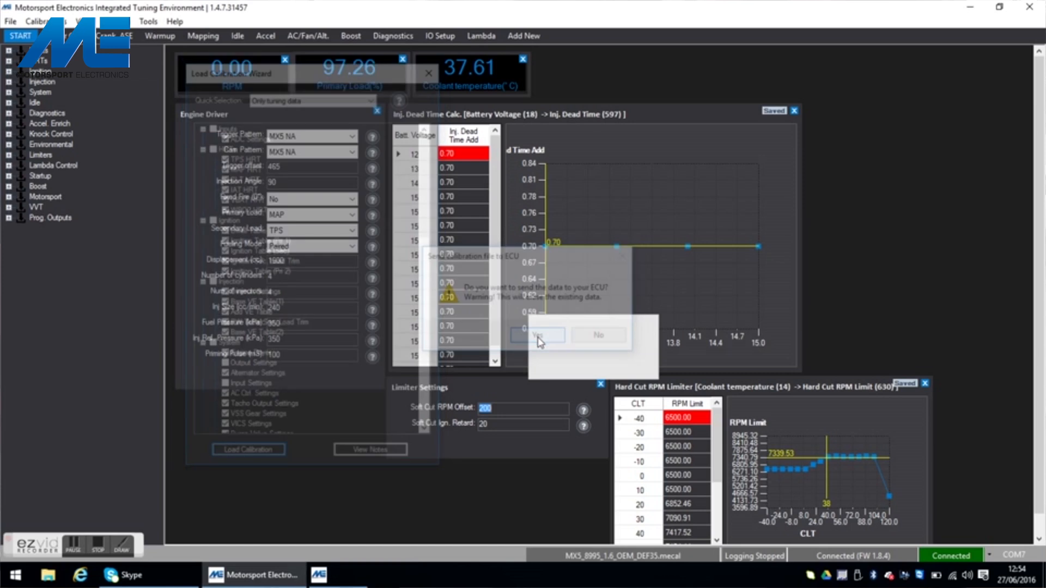
{"action": "left_click", "coordinate": [537, 334]}
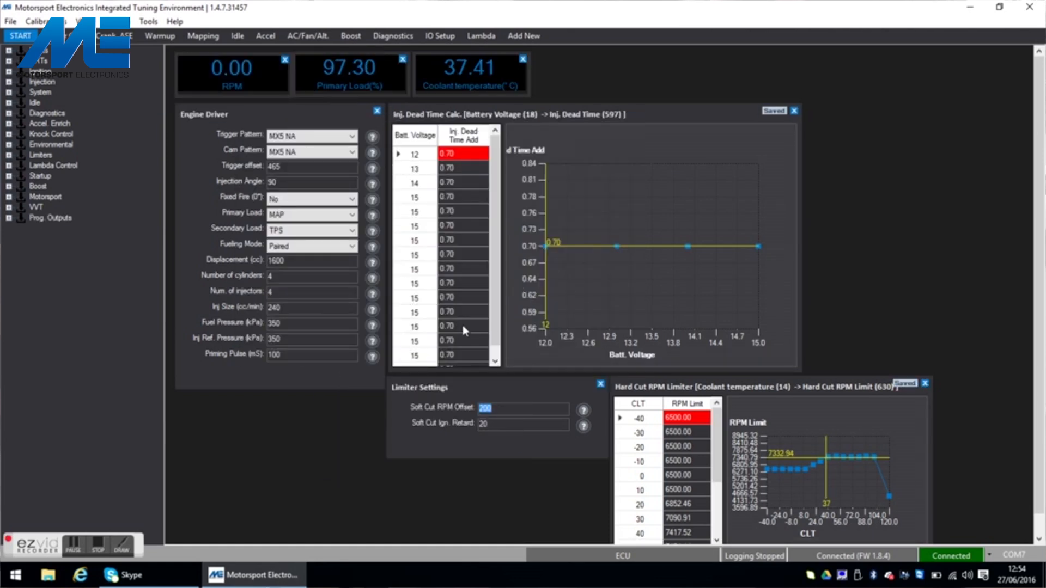
{"action": "mouse_move", "coordinate": [265, 421]}
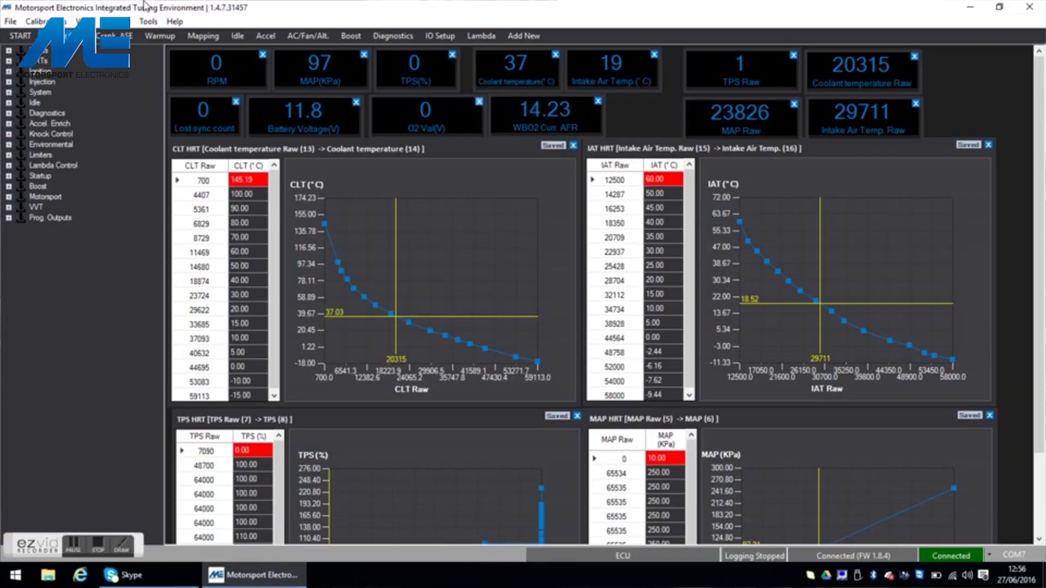
Step: Review the idle control settings with target RPM and open loop duty tables
{"action": "left_click", "coordinate": [202, 35]}
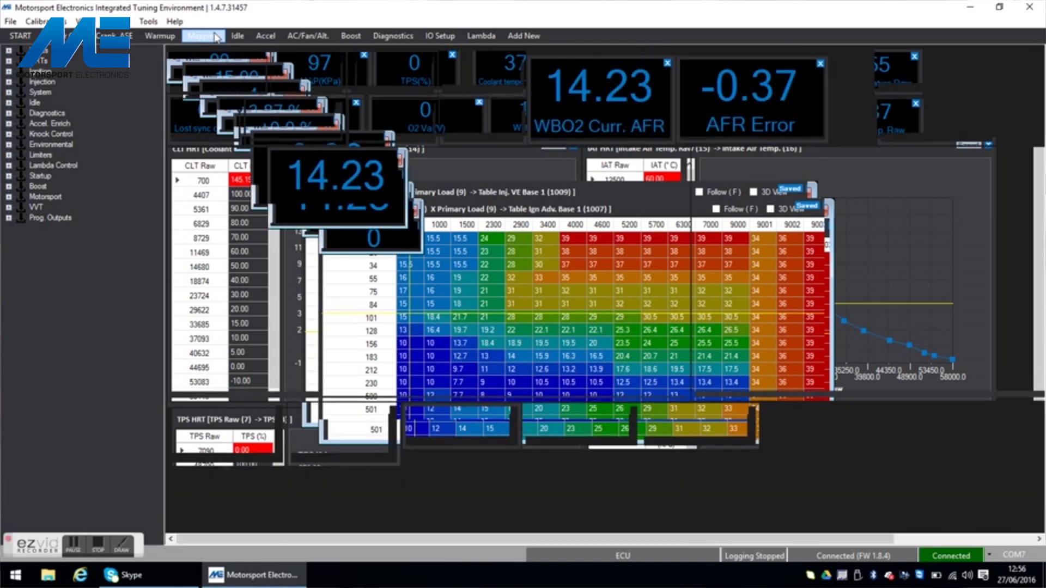
{"action": "left_click", "coordinate": [204, 34]}
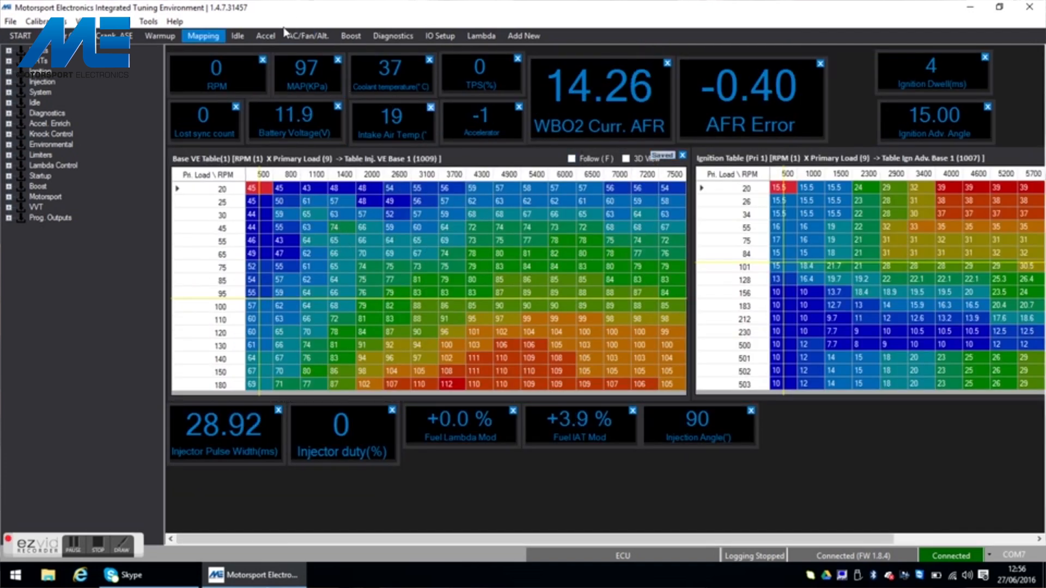
{"action": "left_click", "coordinate": [237, 35]}
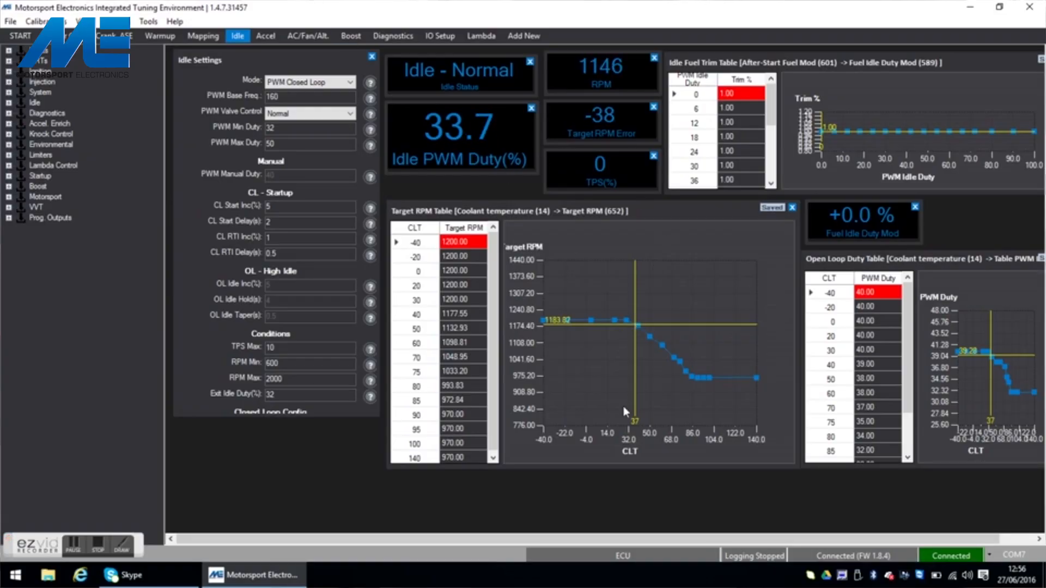
{"action": "mouse_move", "coordinate": [567, 361]}
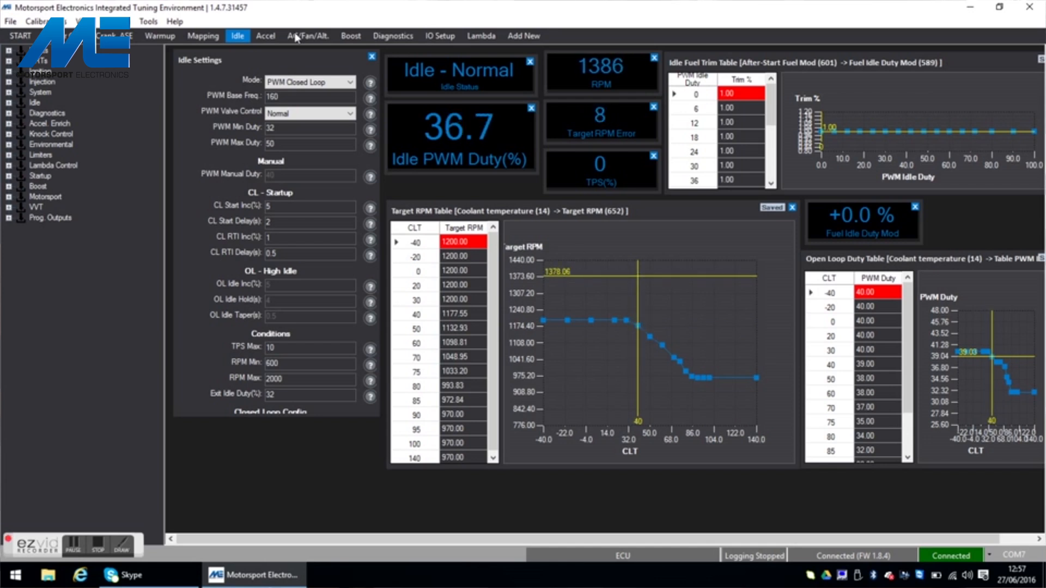
Step: Check the AC, fan and alternator settings, then revisit idle control and the mapping tables
{"action": "left_click", "coordinate": [308, 35]}
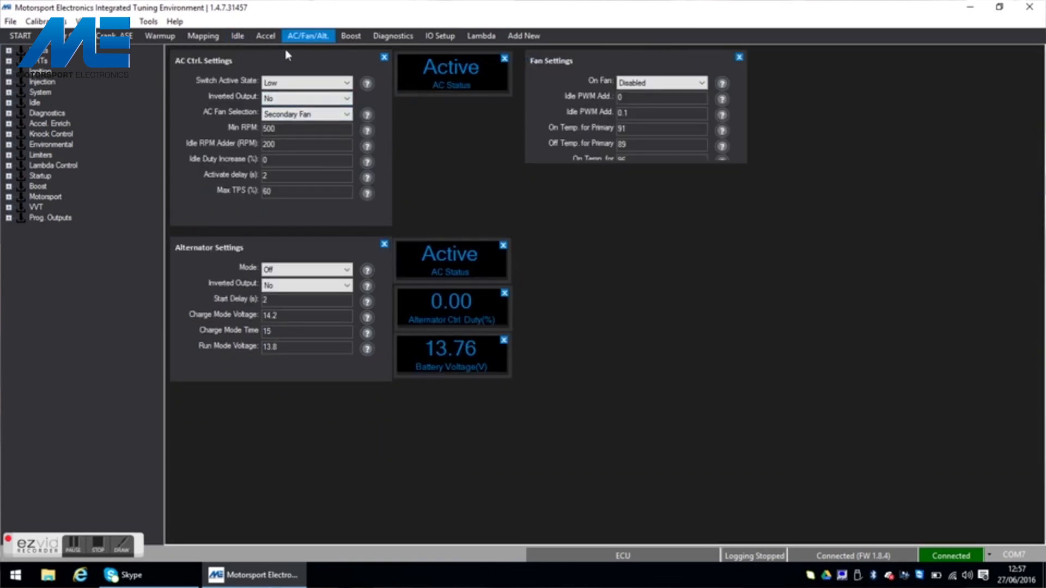
{"action": "left_click", "coordinate": [236, 35]}
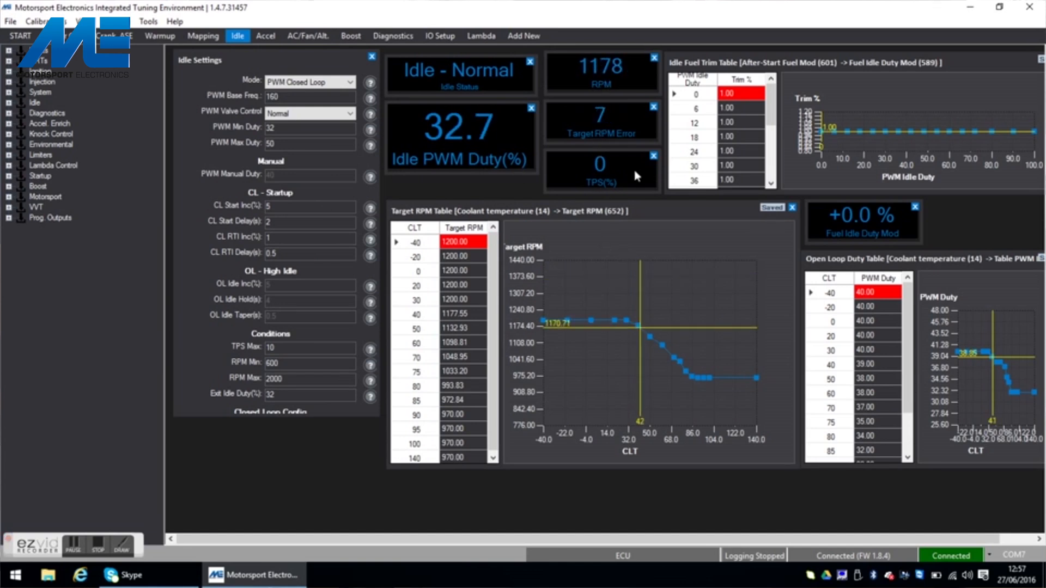
{"action": "mouse_move", "coordinate": [645, 343]}
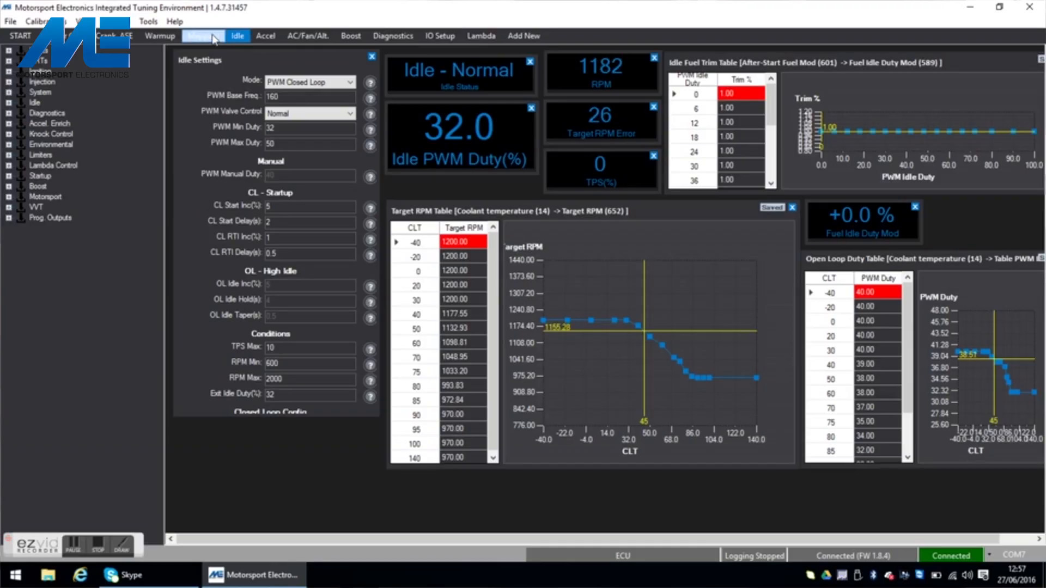
{"action": "left_click", "coordinate": [204, 35]}
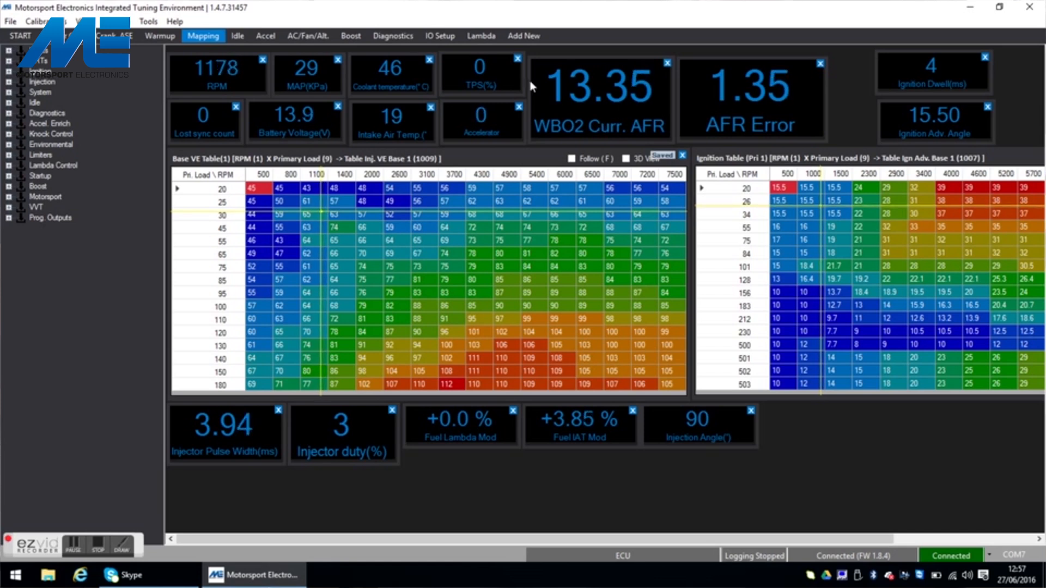
{"action": "mouse_move", "coordinate": [486, 52]}
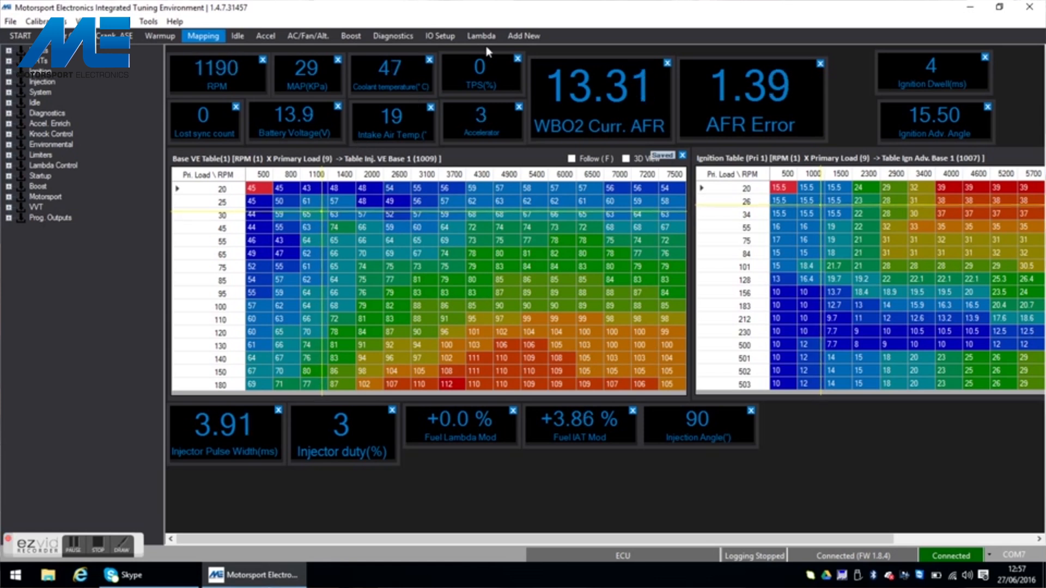
Step: Review the lambda control settings and return to the VE fuel and ignition mapping tables
{"action": "left_click", "coordinate": [480, 34]}
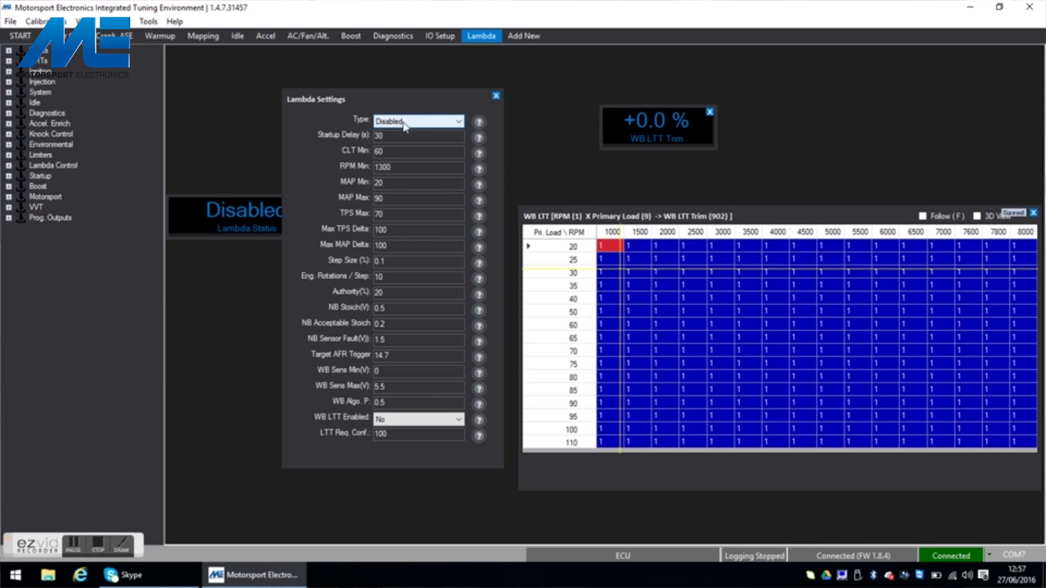
{"action": "left_click", "coordinate": [203, 35]}
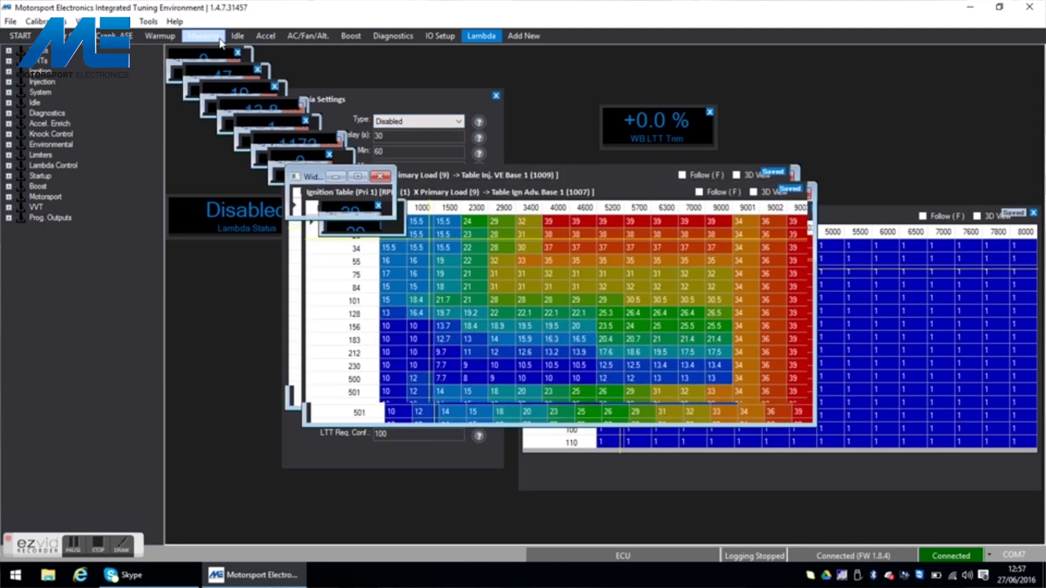
{"action": "left_click", "coordinate": [204, 35]}
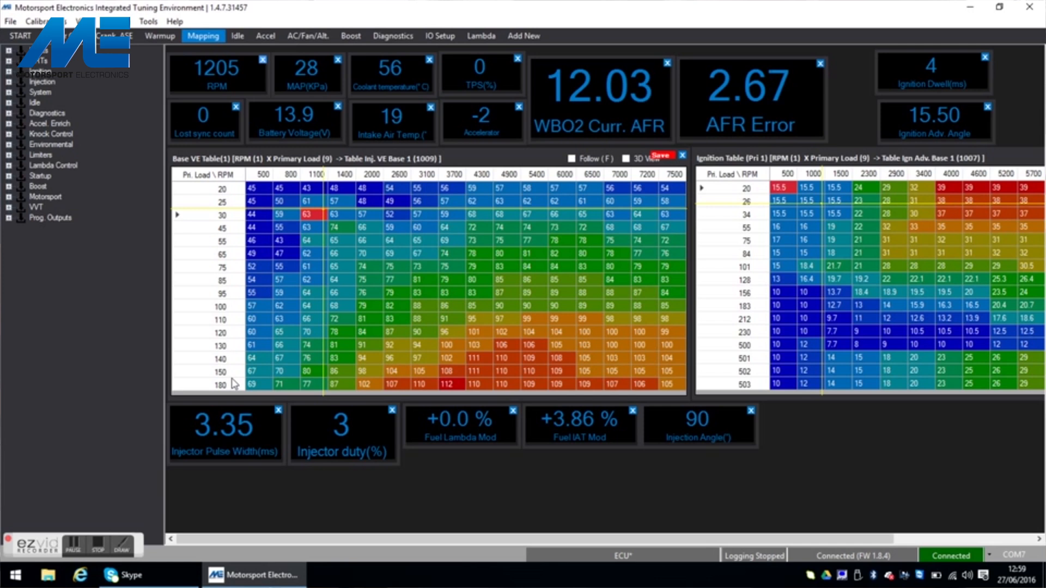
{"action": "mouse_move", "coordinate": [230, 379]}
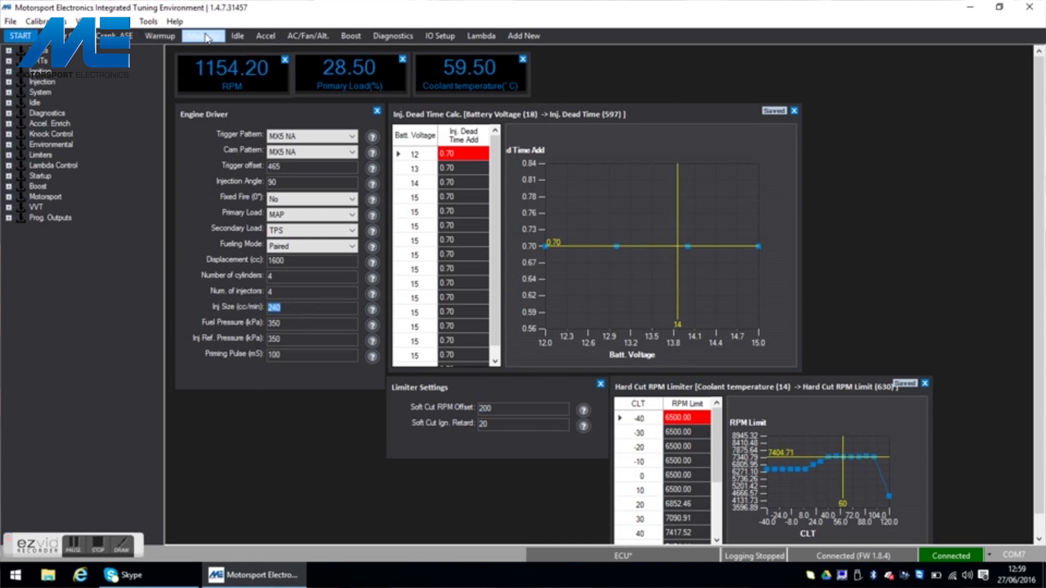
{"action": "left_click", "coordinate": [203, 35]}
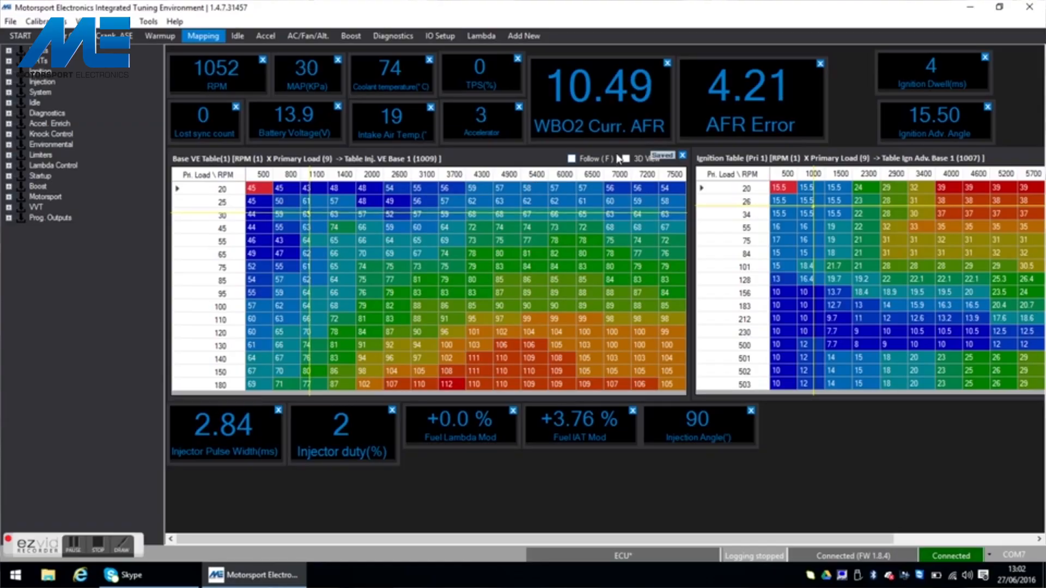
{"action": "left_click", "coordinate": [628, 159]}
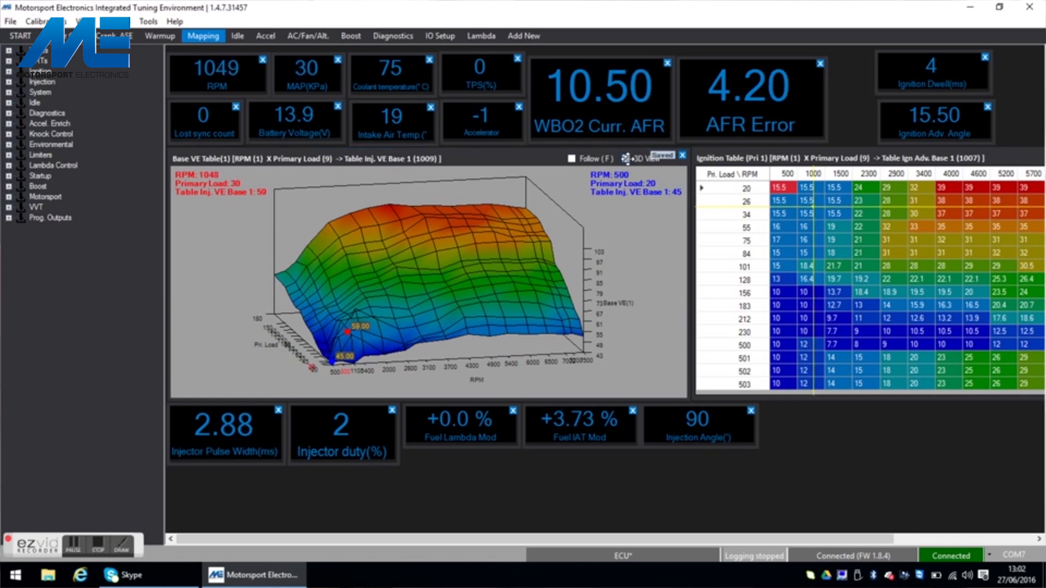
{"action": "left_click", "coordinate": [632, 159]}
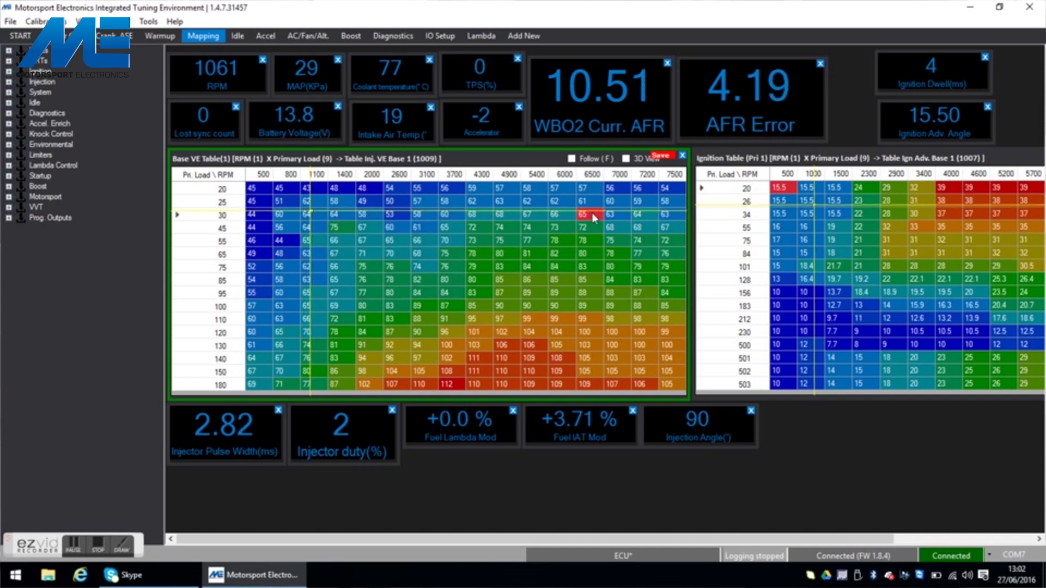
Step: Show the diagnostics gauges for RPM, sync status, lost sync count and crank/cam IRQs
{"action": "left_click", "coordinate": [392, 35]}
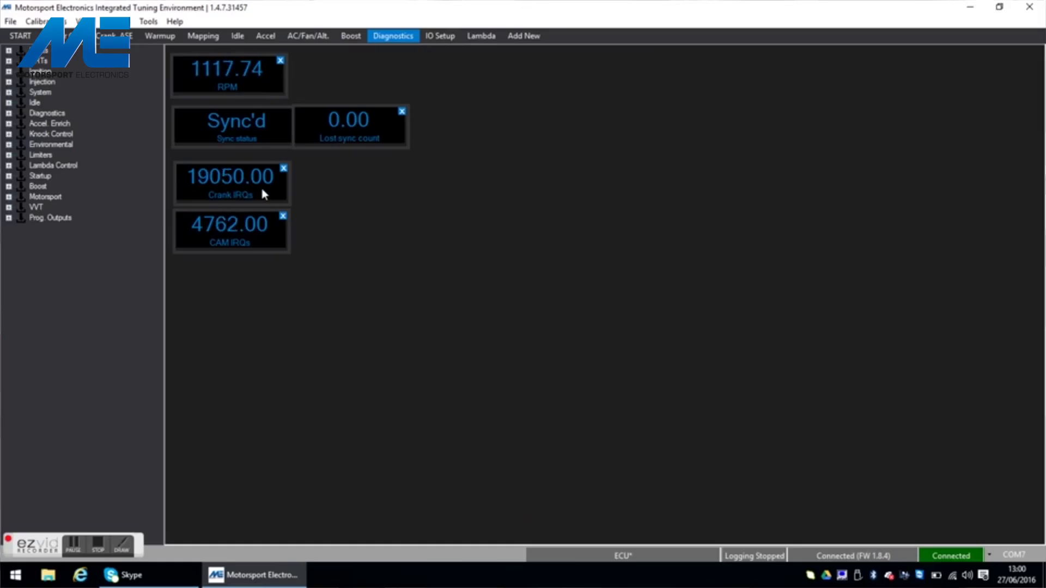
{"action": "mouse_move", "coordinate": [250, 254]}
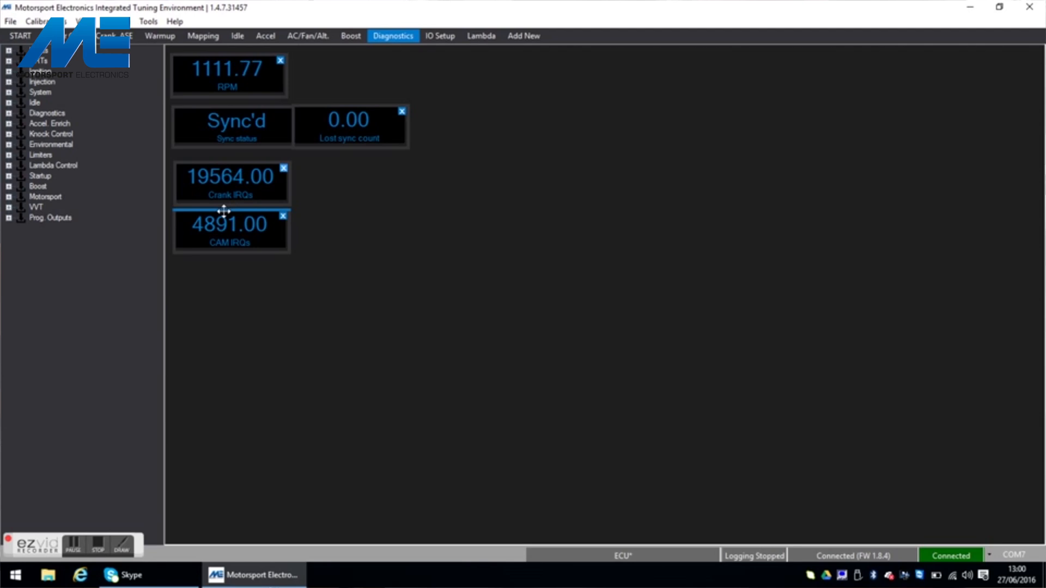
{"action": "mouse_move", "coordinate": [247, 250]}
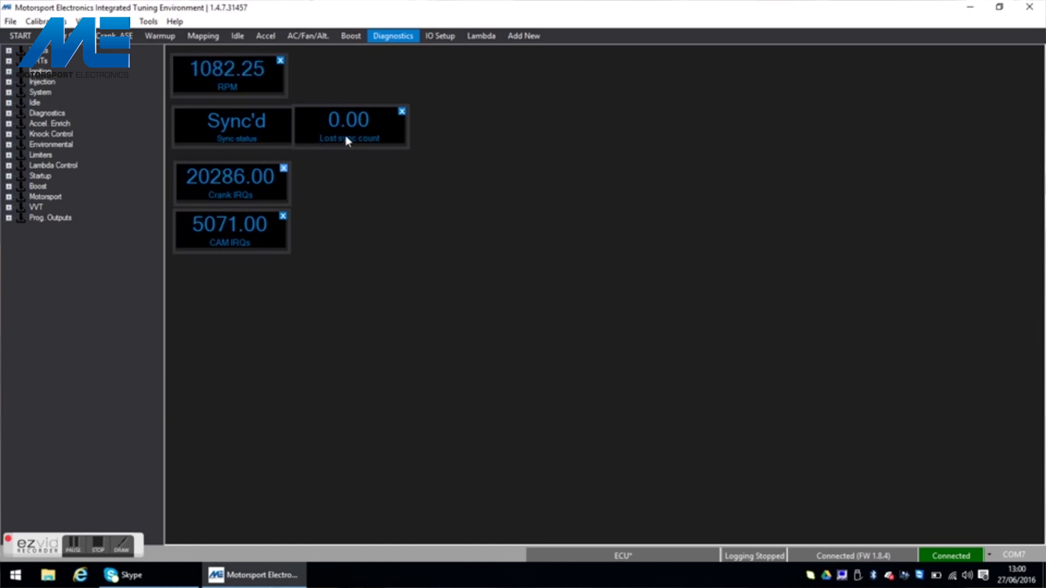
{"action": "mouse_move", "coordinate": [394, 299]}
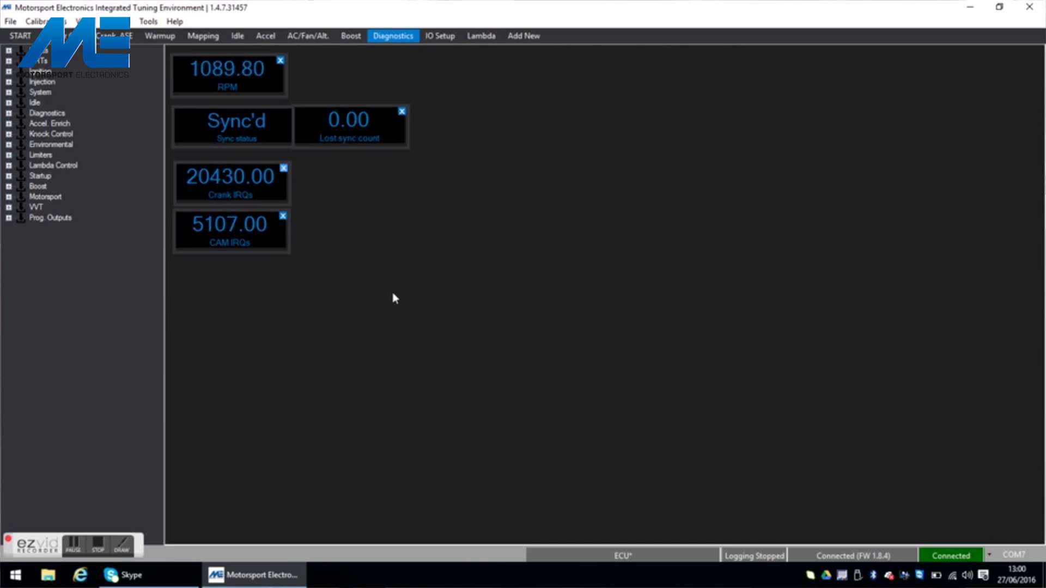
{"action": "mouse_move", "coordinate": [367, 95]}
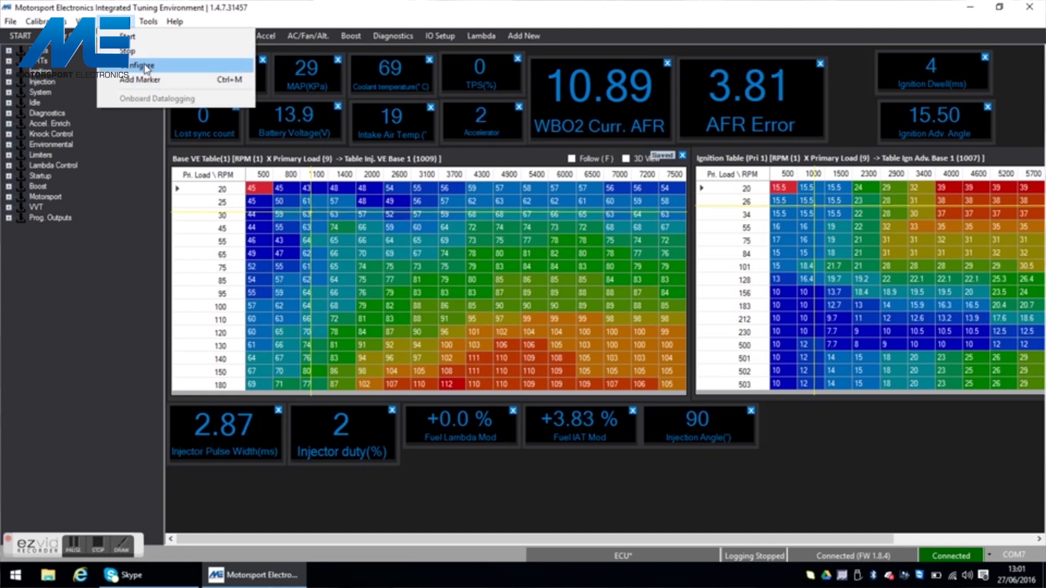
Step: Configure data logging of the engine channels at 10 Hz to the desktop folder
{"action": "left_click", "coordinate": [136, 64]}
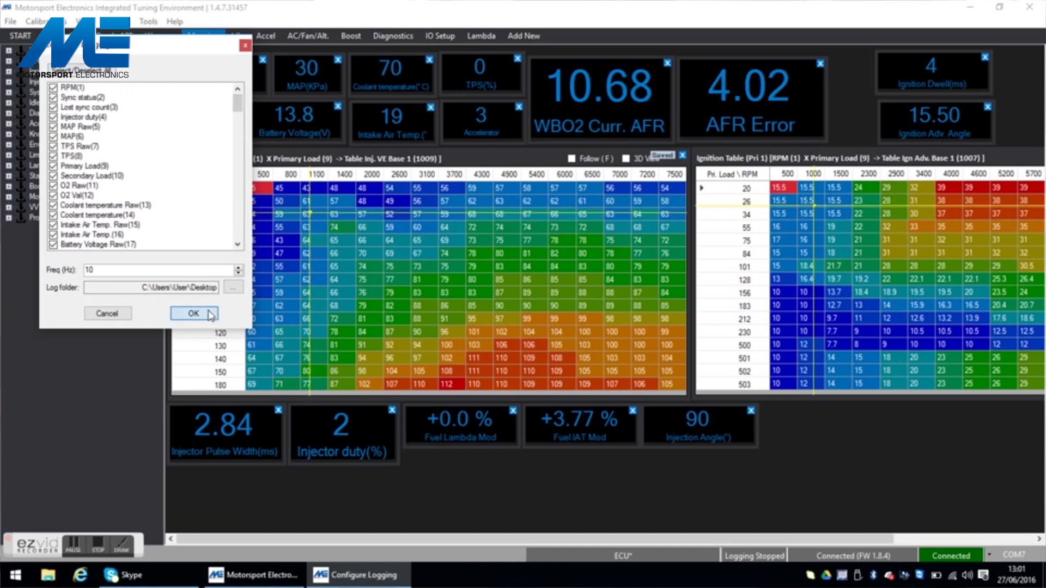
{"action": "left_click", "coordinate": [194, 314]}
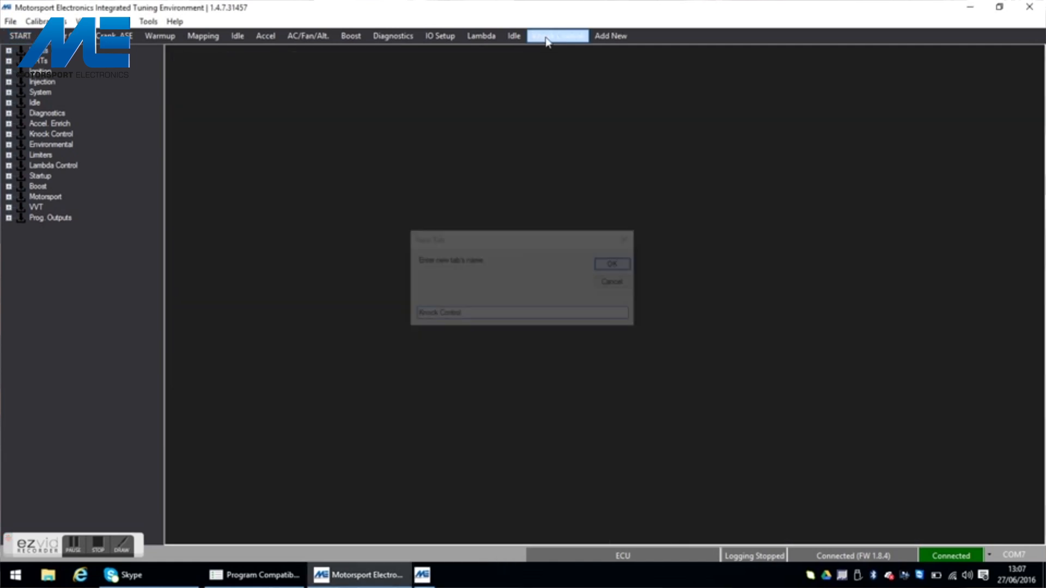
Step: Create the Knock Control tab with knock settings, knock reading gauge and fuel knock trim table
{"action": "left_click", "coordinate": [610, 264]}
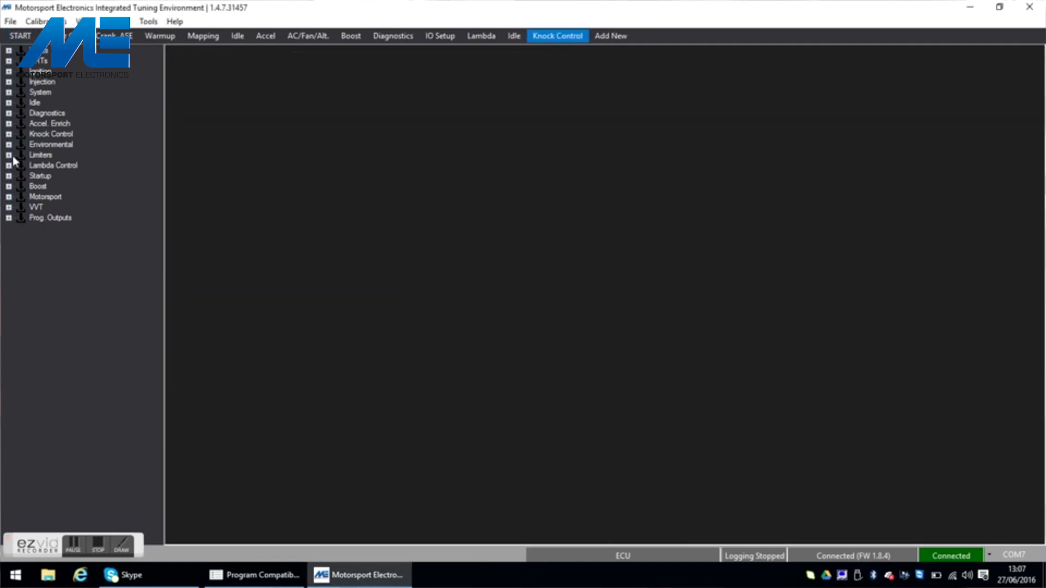
{"action": "left_click", "coordinate": [9, 133]}
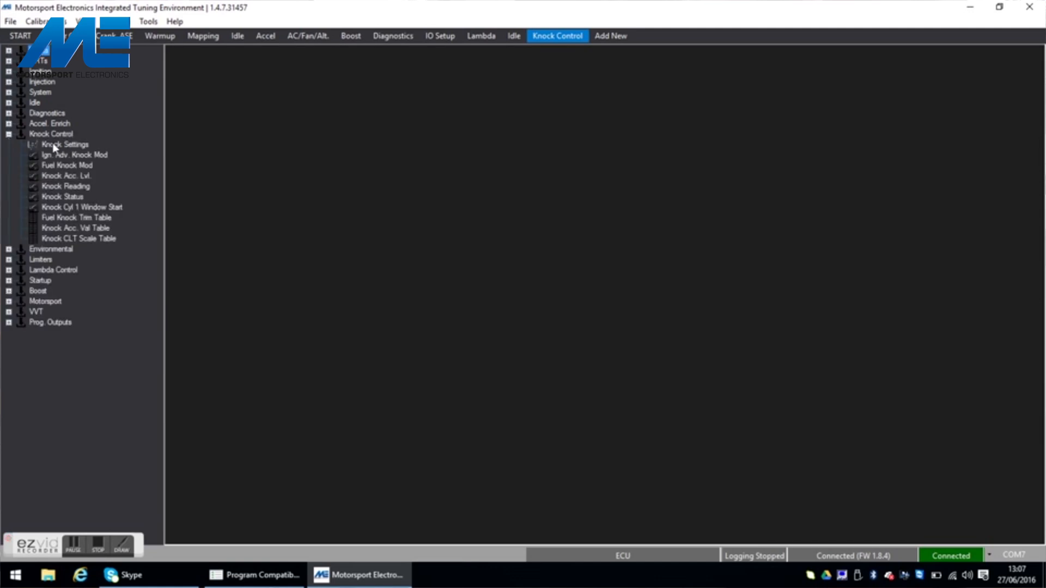
{"action": "left_click", "coordinate": [64, 144]}
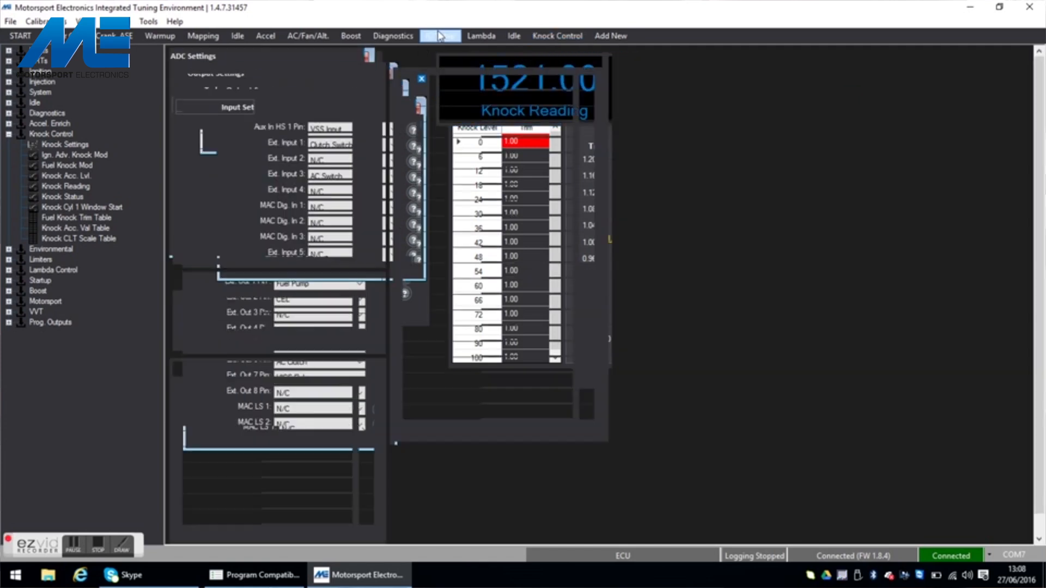
{"action": "left_click", "coordinate": [556, 35]}
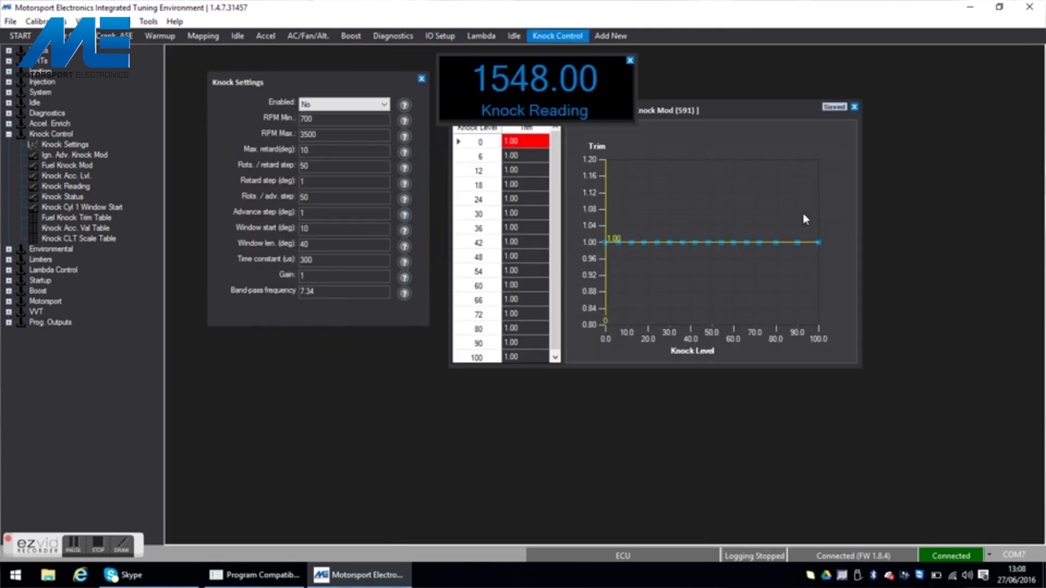